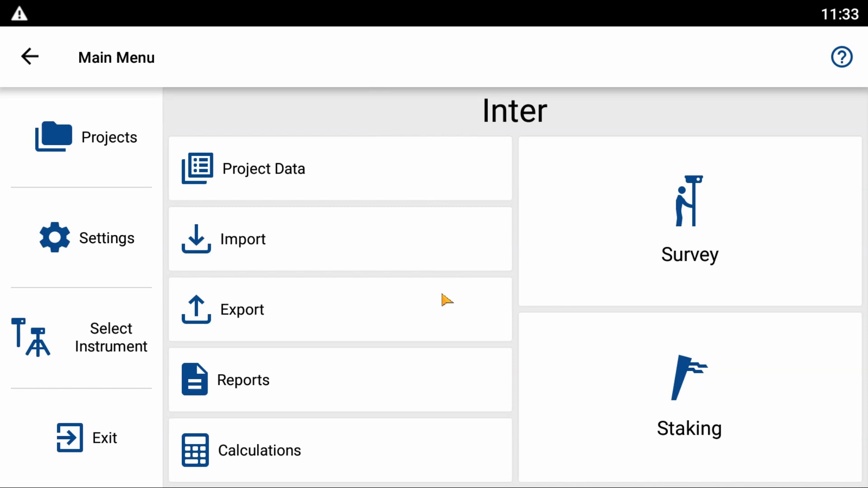
mouse_move(437, 383)
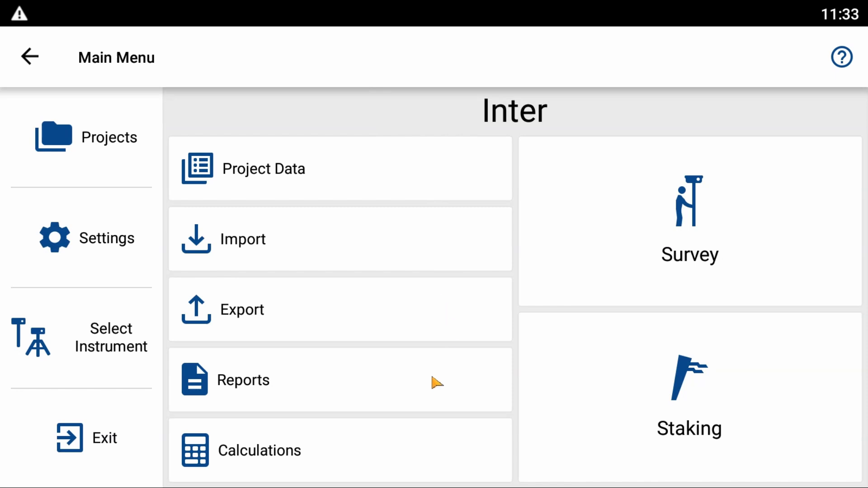
mouse_move(395, 454)
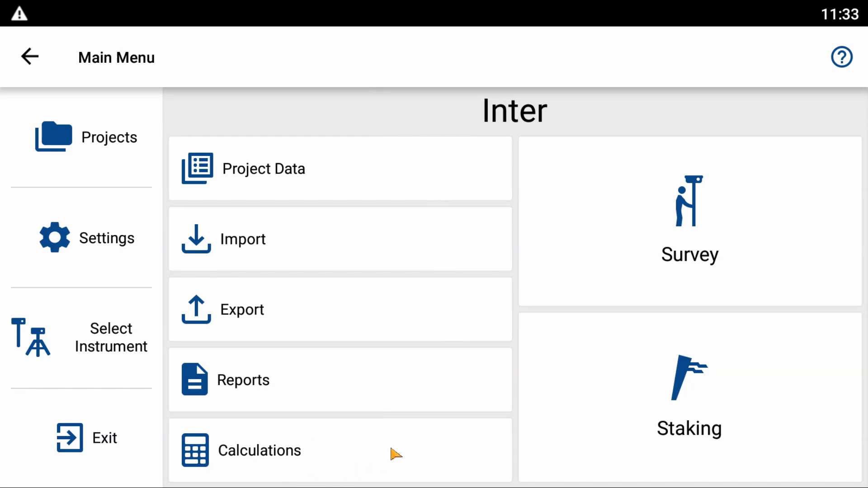
Show the coordinate geometry calculations list over the Inter project map
left_click(689, 219)
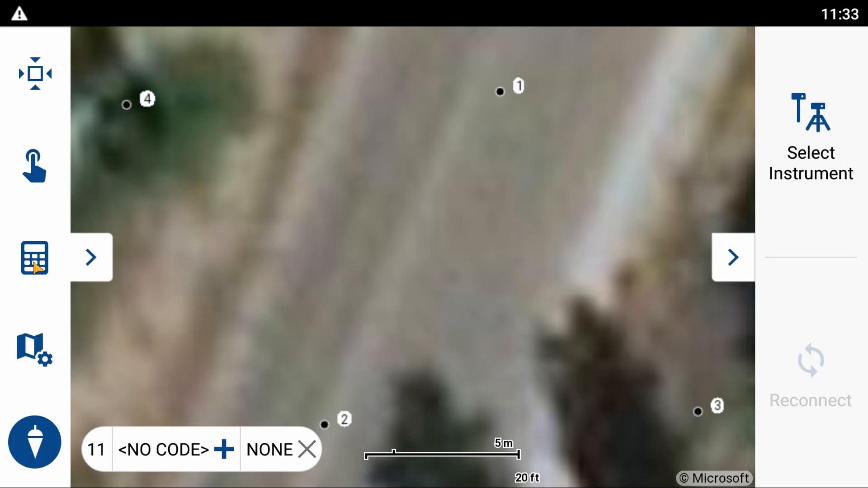
left_click(34, 258)
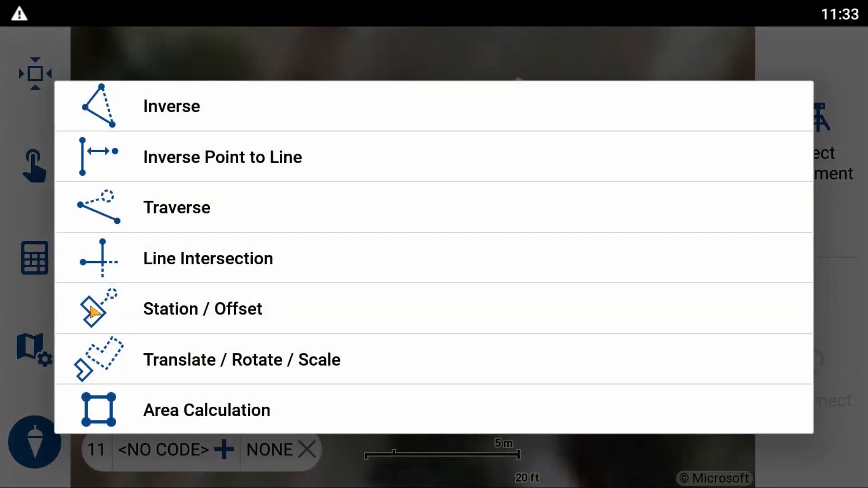
mouse_move(232, 279)
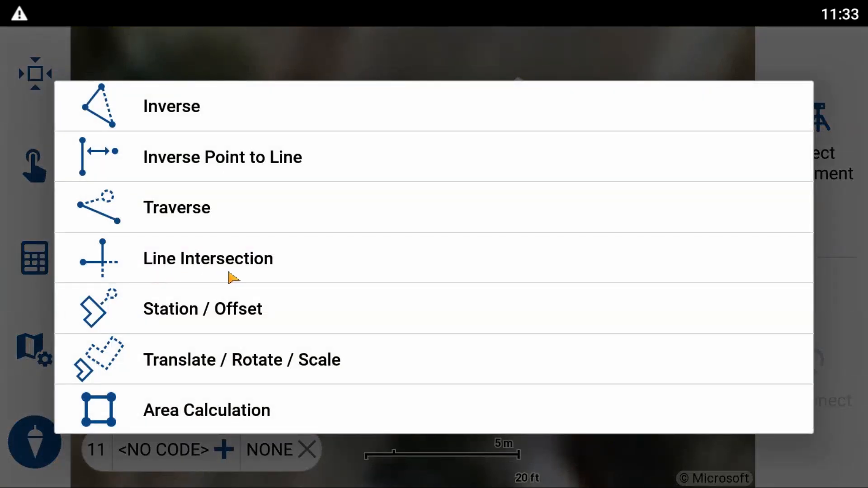
Begin a Line Intersection calculation and fit all survey points in the map view
left_click(208, 258)
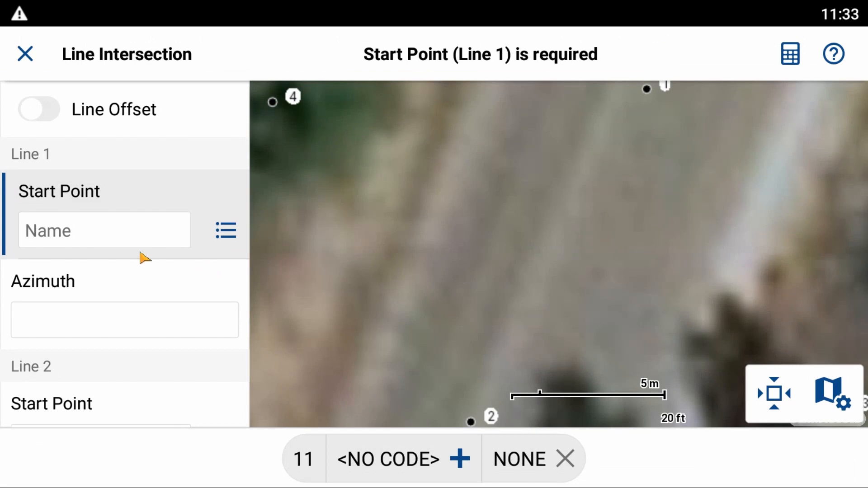
mouse_move(141, 241)
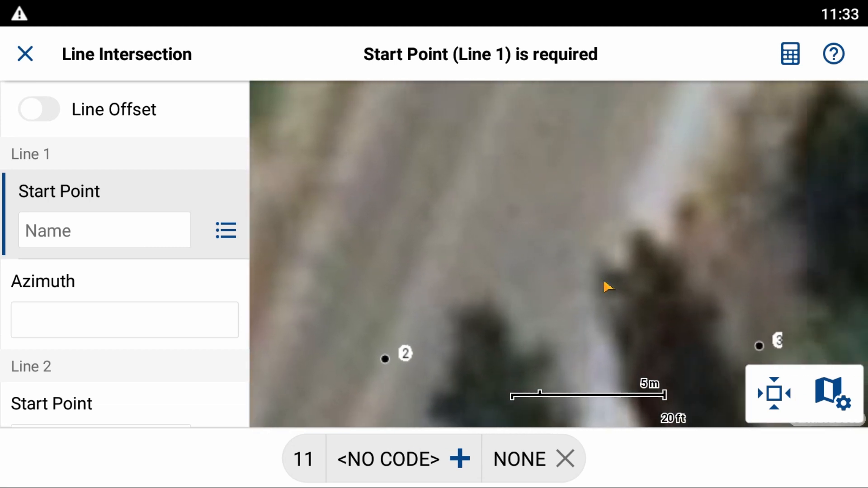
left_click_drag(606, 286, 509, 251)
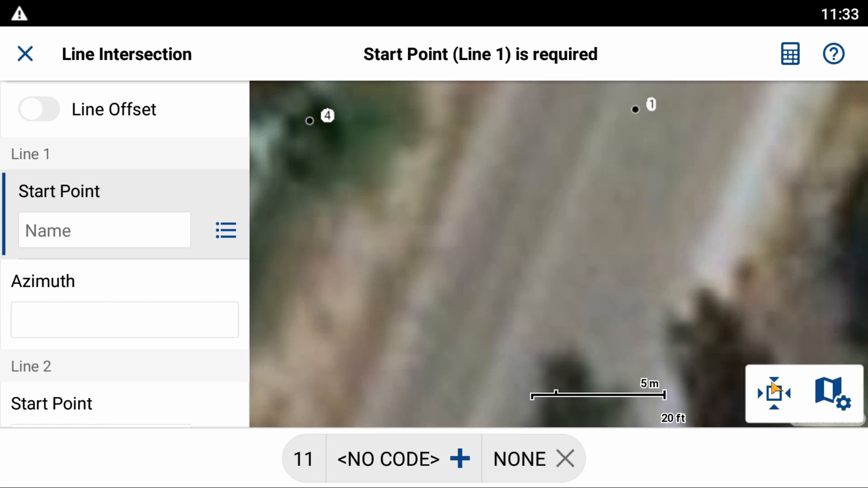
left_click(103, 230)
type("4")
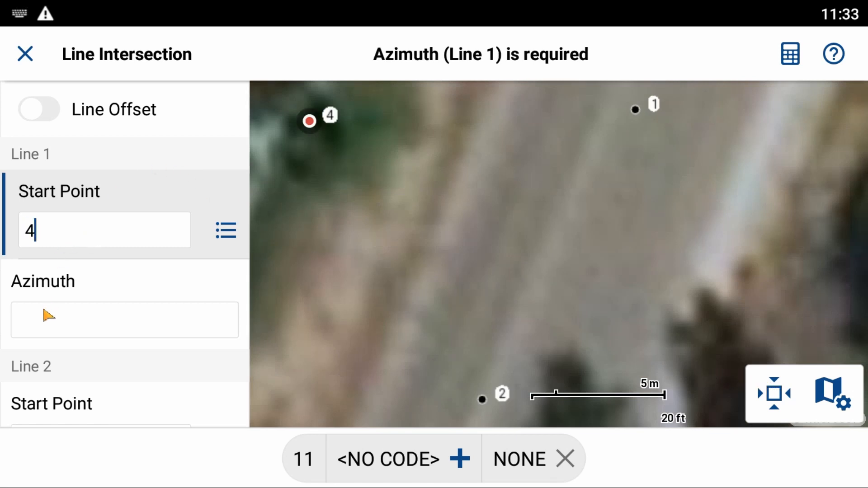
Define Line 1's azimuth from point 4 toward point 3 (120°12'03")
left_click(127, 319)
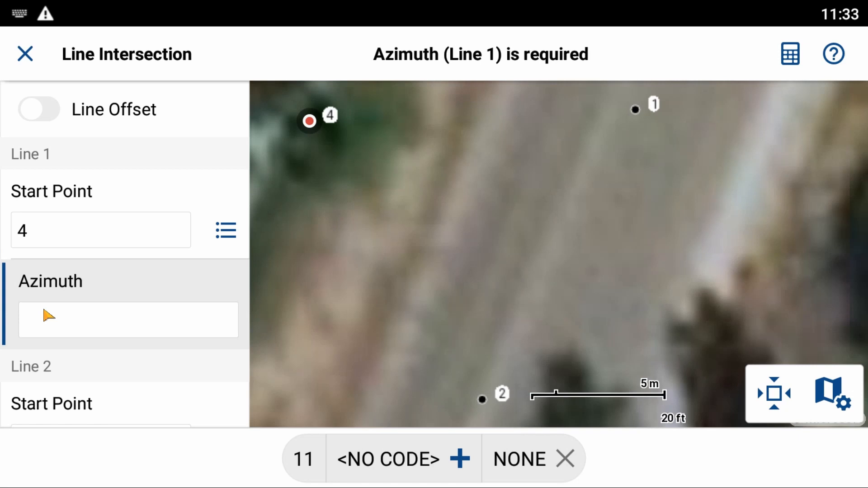
type("4..3")
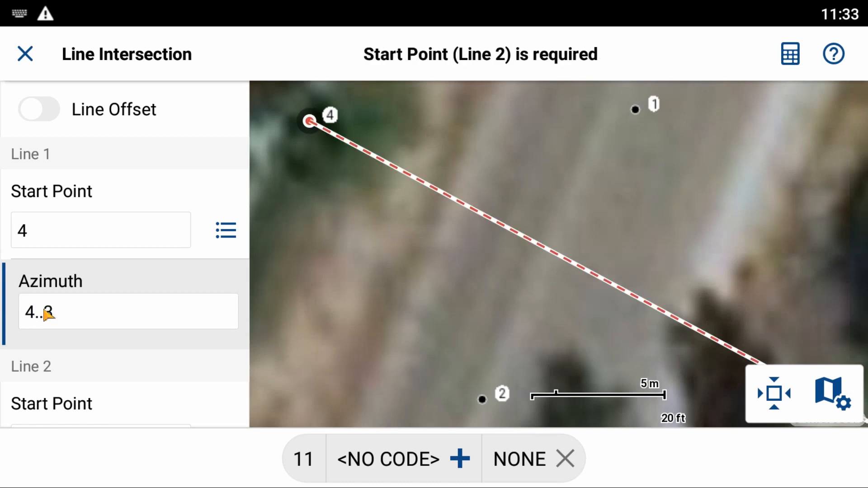
type("120°12'03\"")
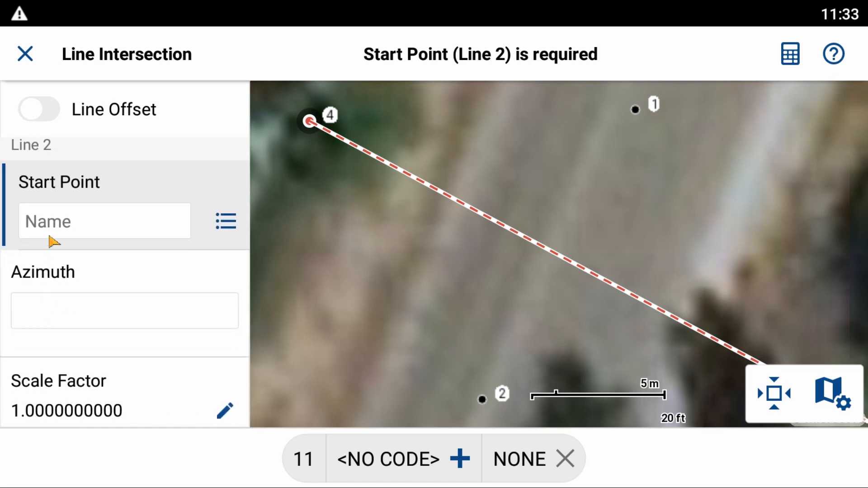
Set point 1 as Line 2's start so the intersection northing and easting compute
left_click(635, 110)
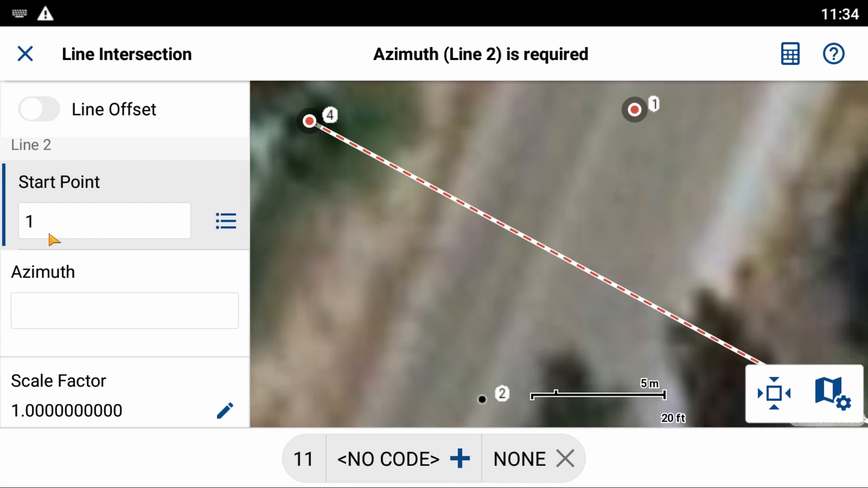
type("1.")
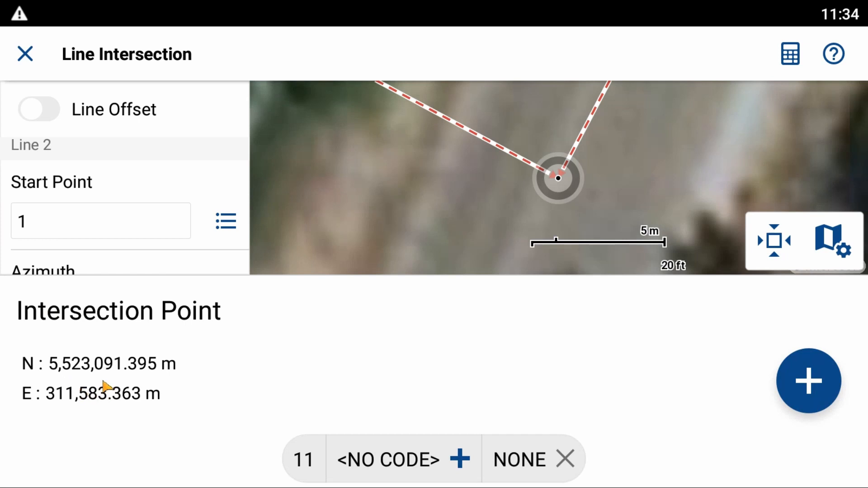
Store the computed intersection as new point 11 on the map
left_click(808, 381)
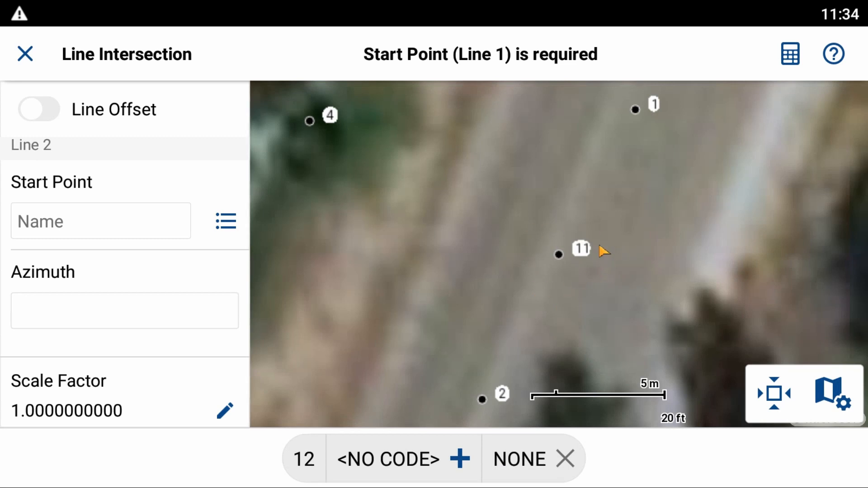
mouse_move(556, 285)
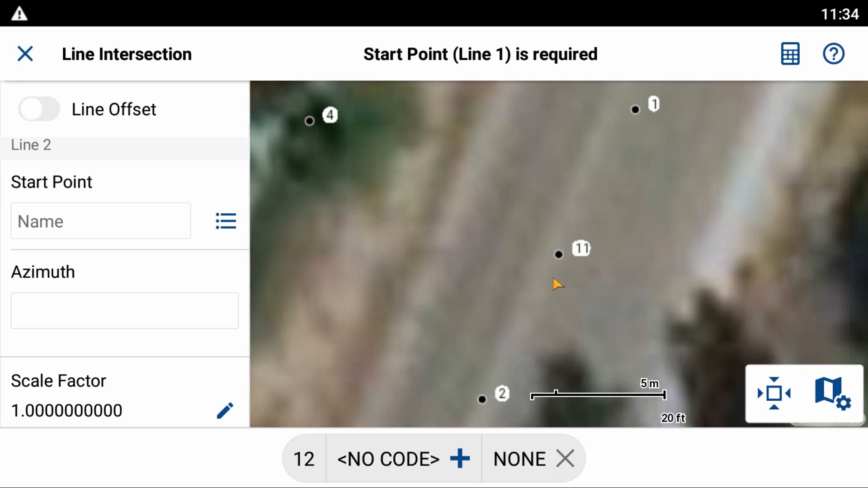